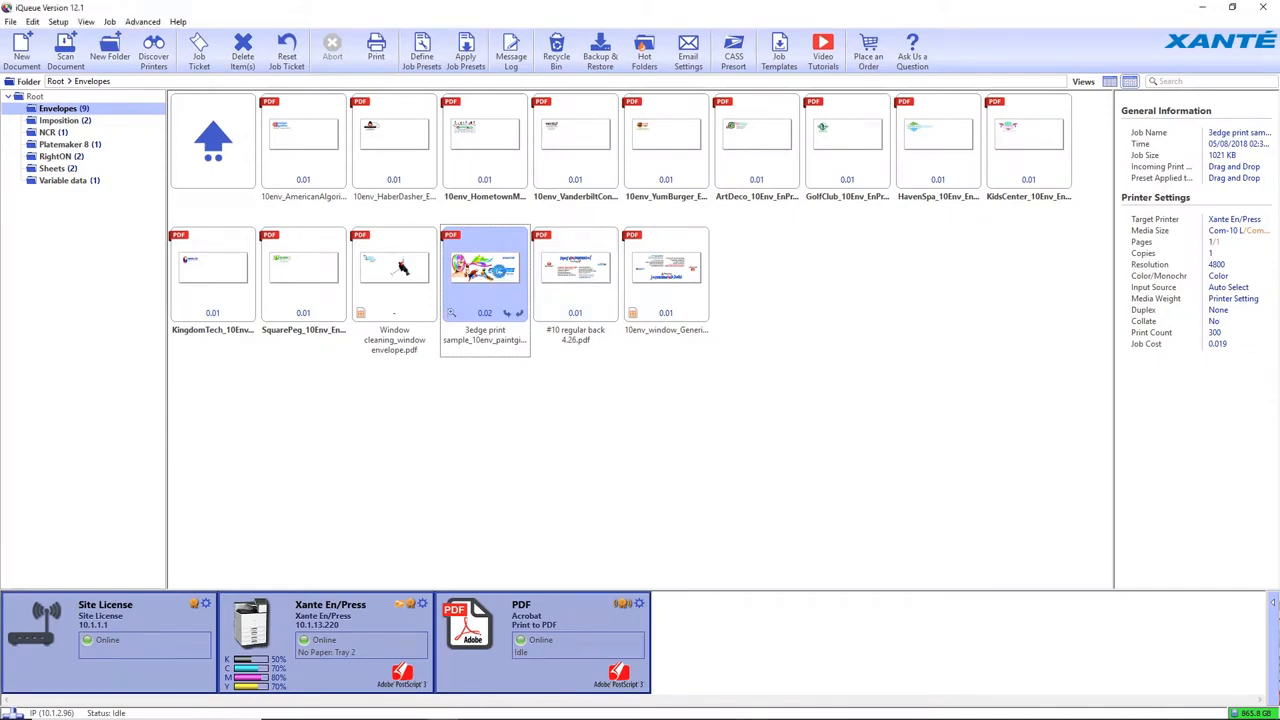
Open the job ticket for '3edge print sample_10env_paintgirl.pdf' from the Envelopes folder
double_click(484, 267)
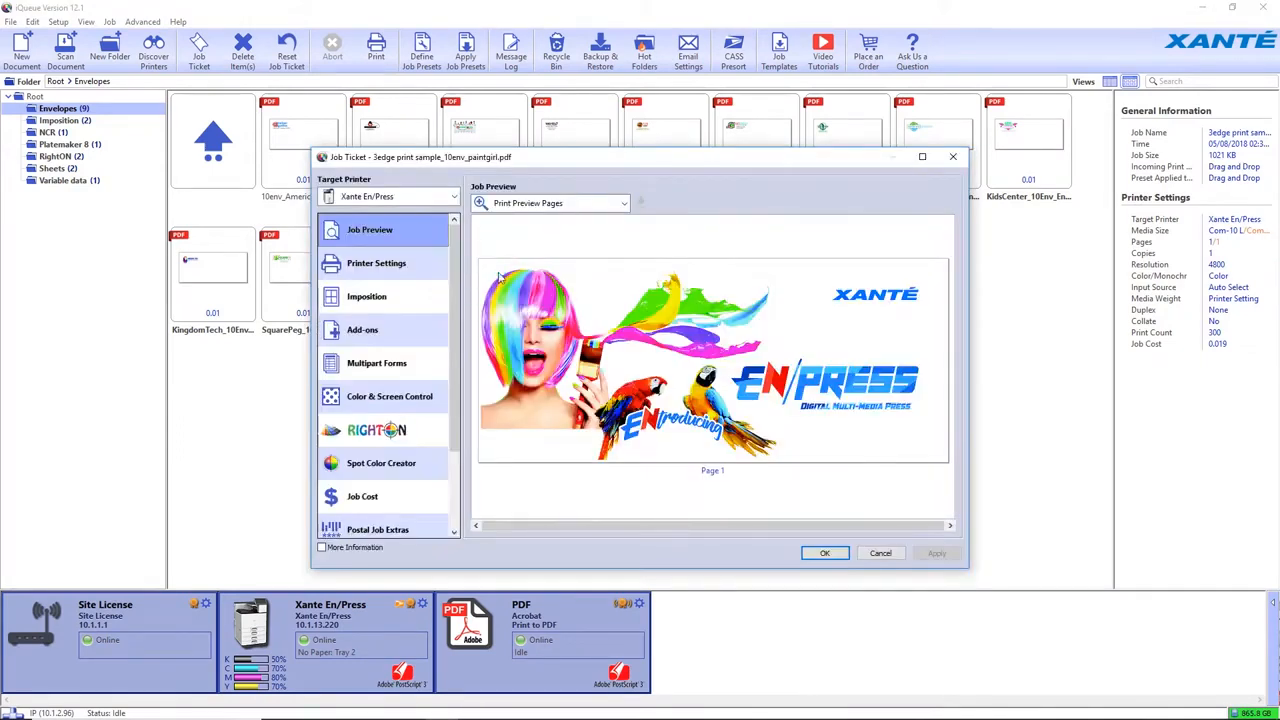
Set the job's Printer Settings input source to Envelope Feeder/Bypass Tray
click(375, 263)
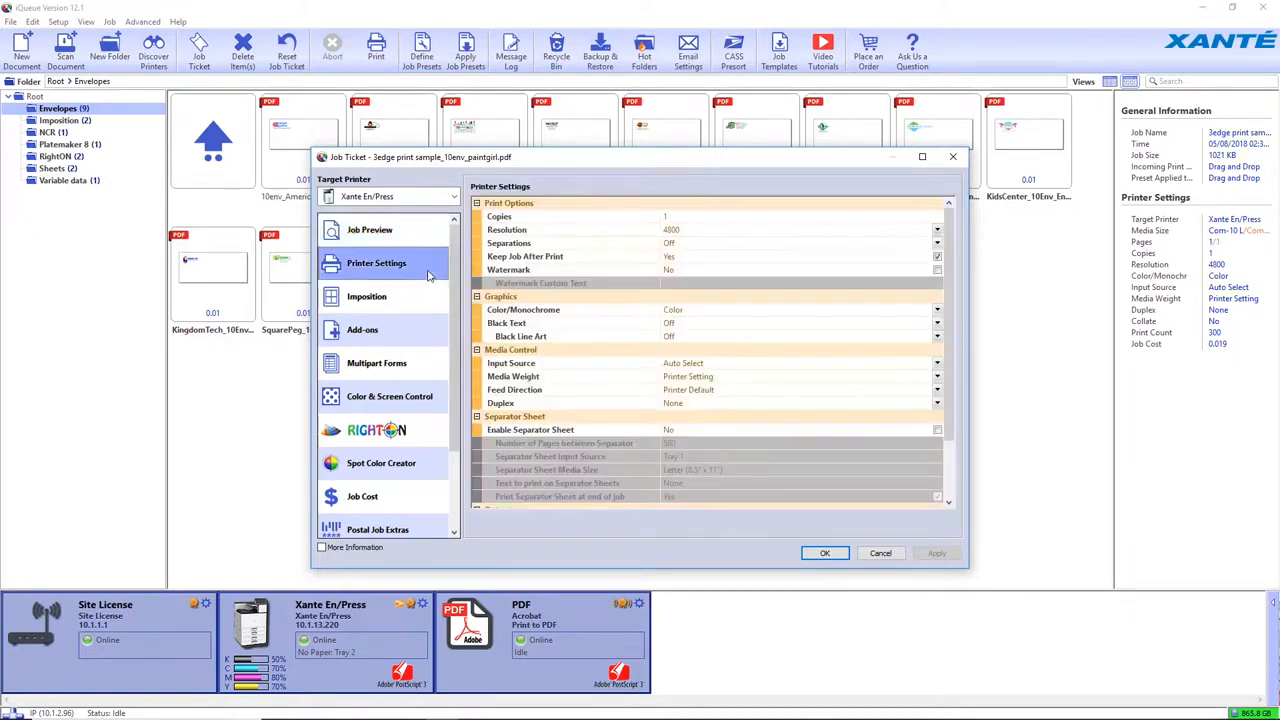
click(936, 363)
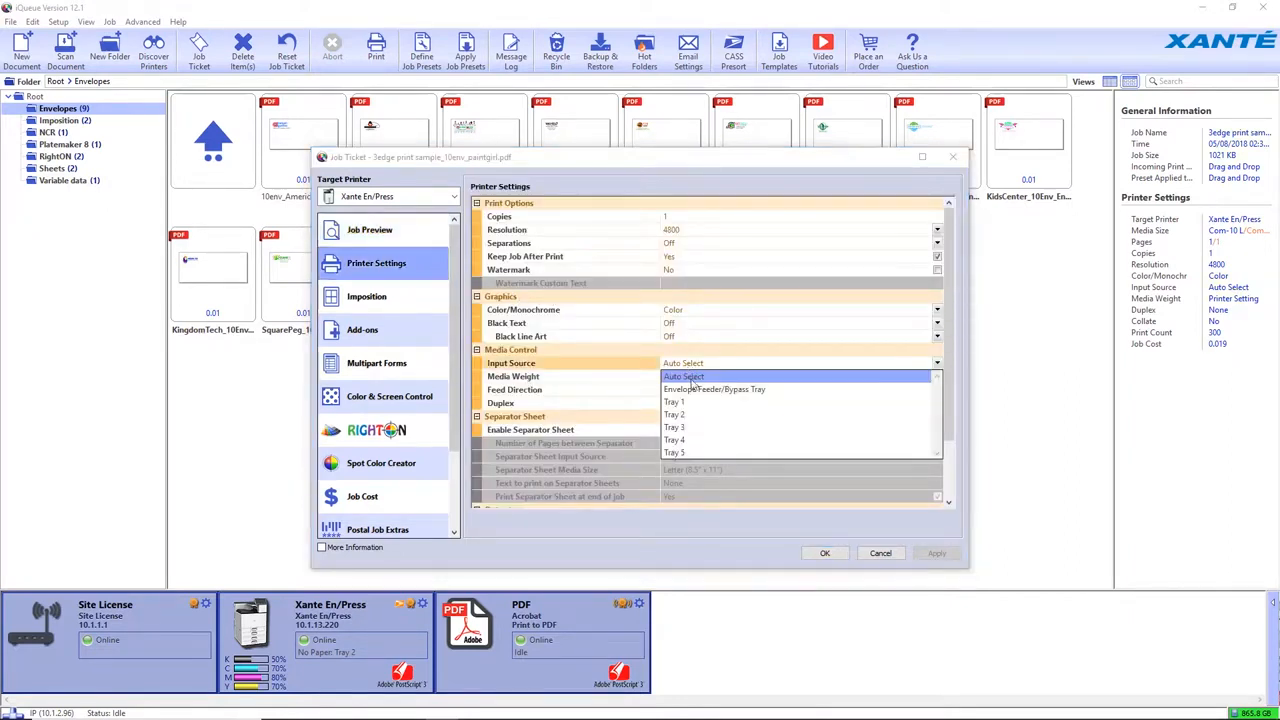
click(714, 389)
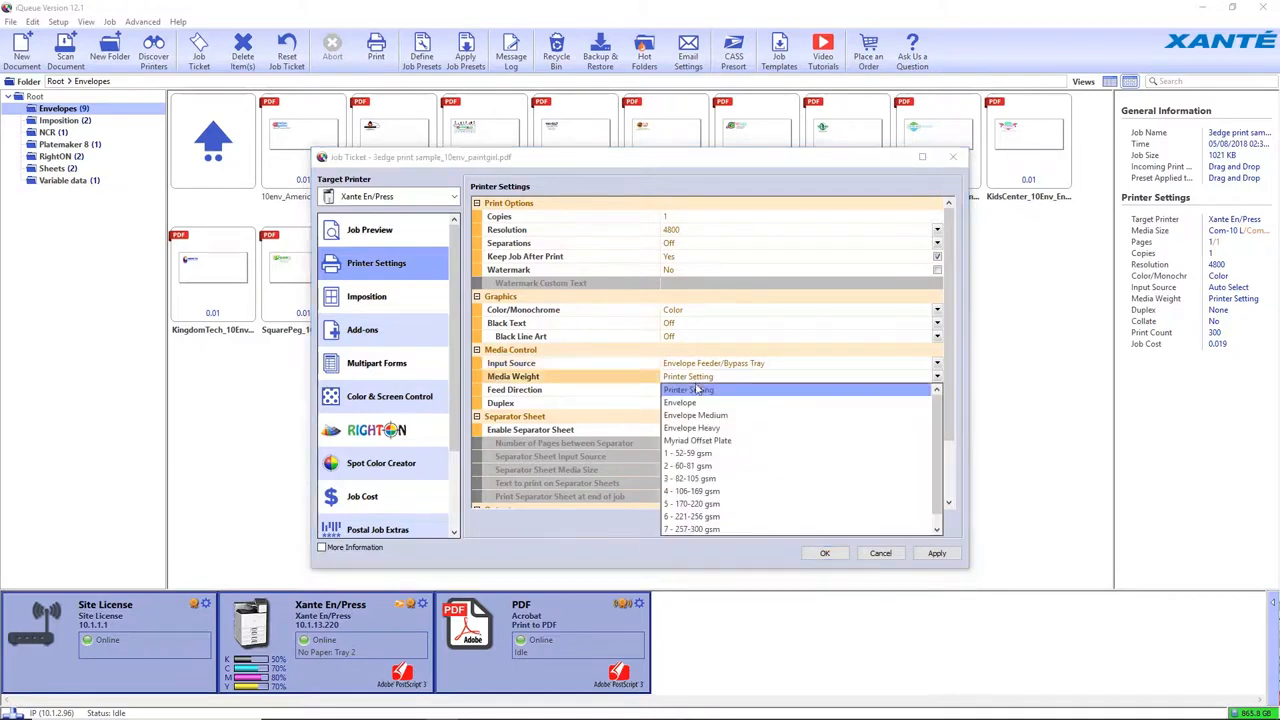